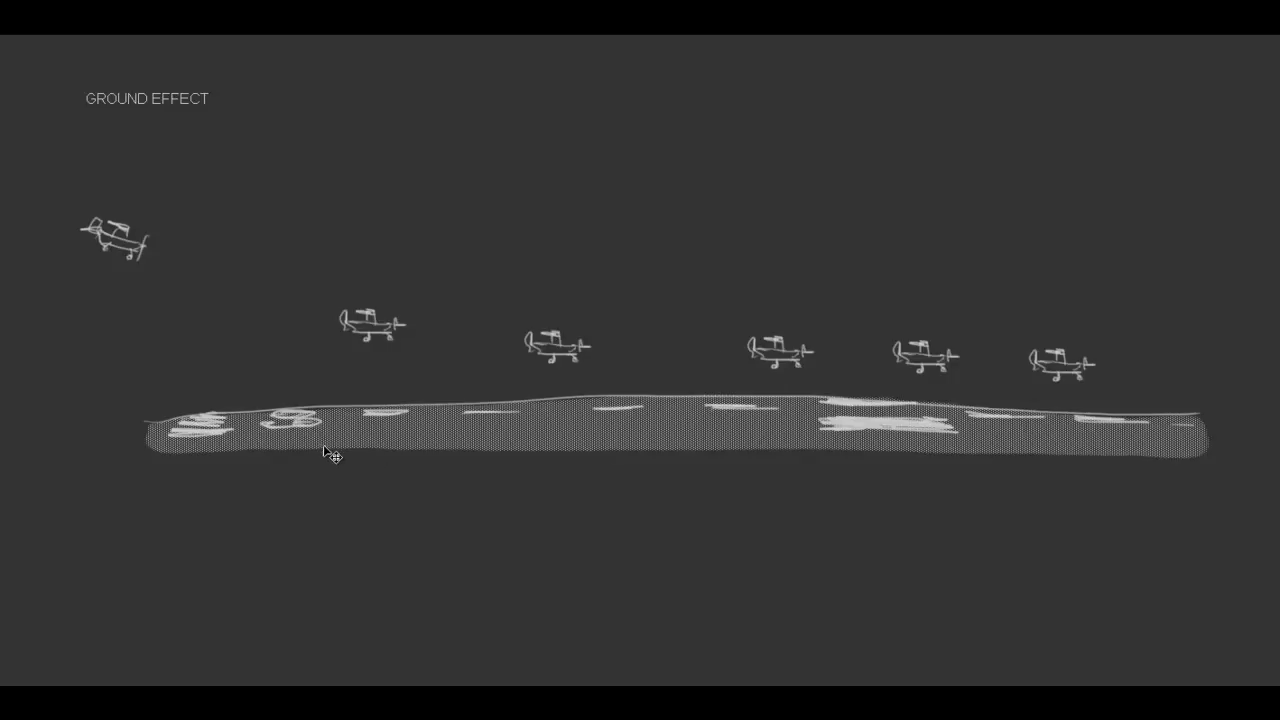
mouse_move(378, 320)
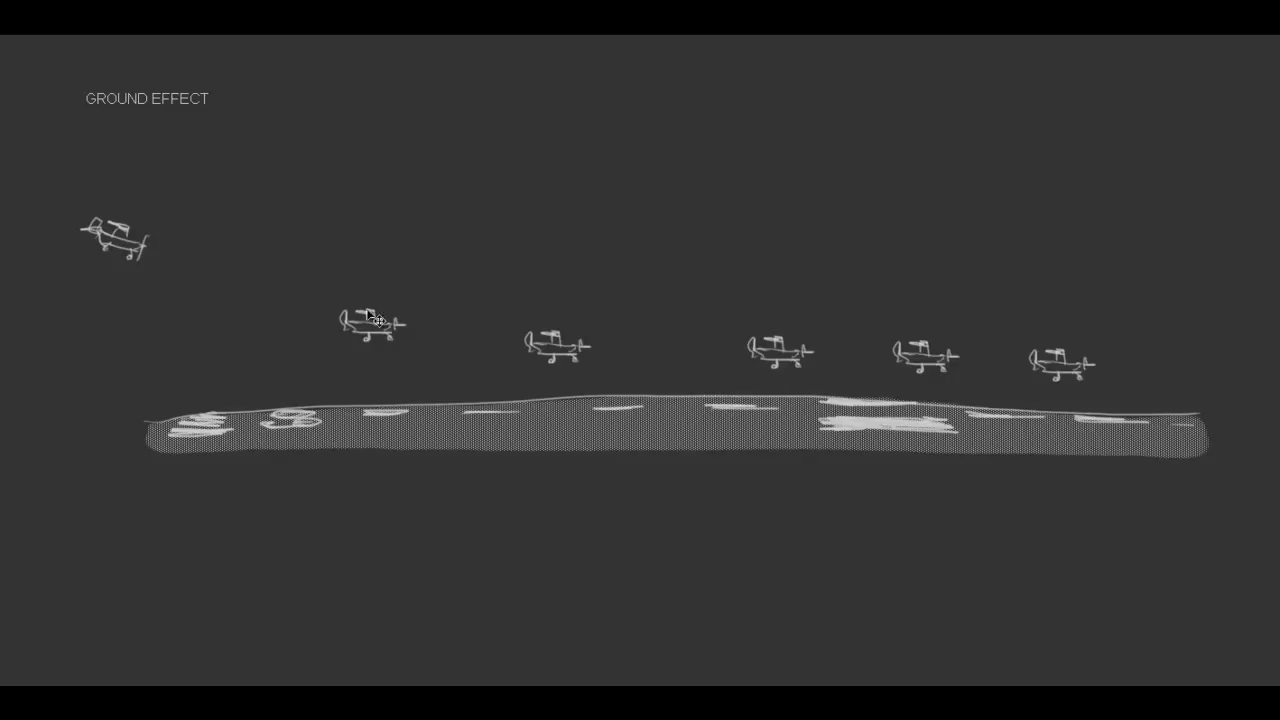
mouse_move(405, 350)
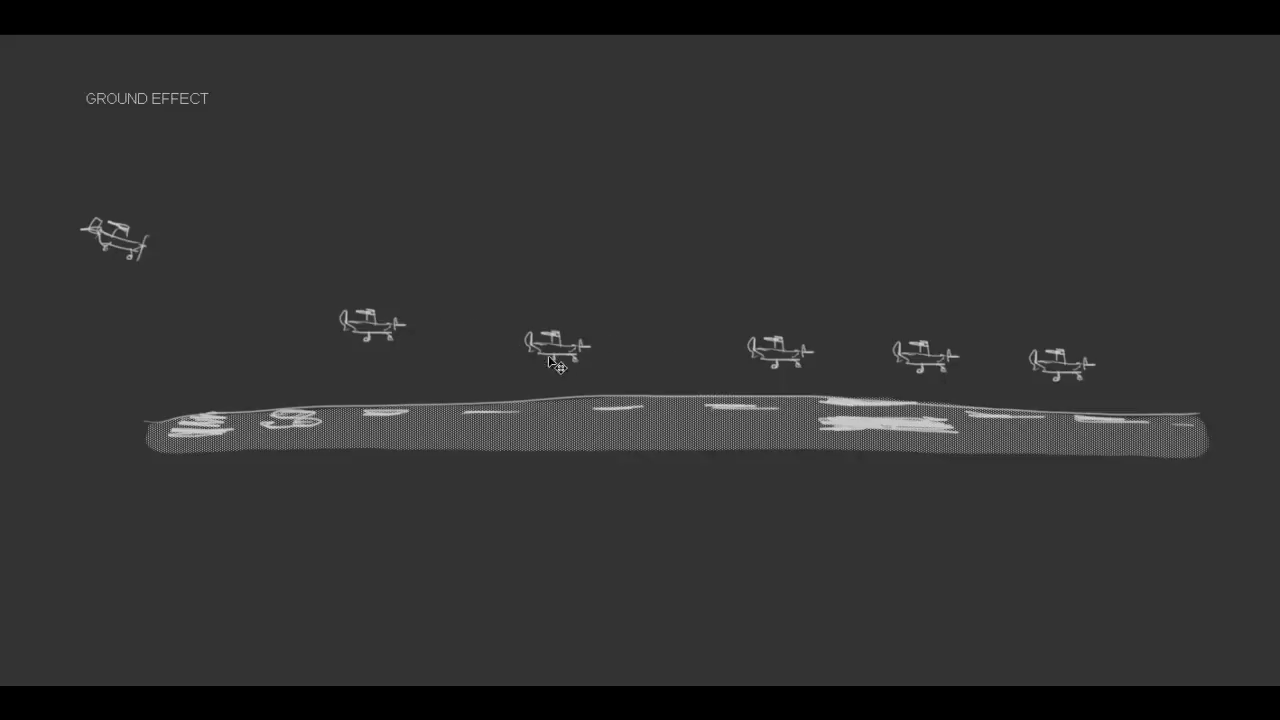
mouse_move(1160, 387)
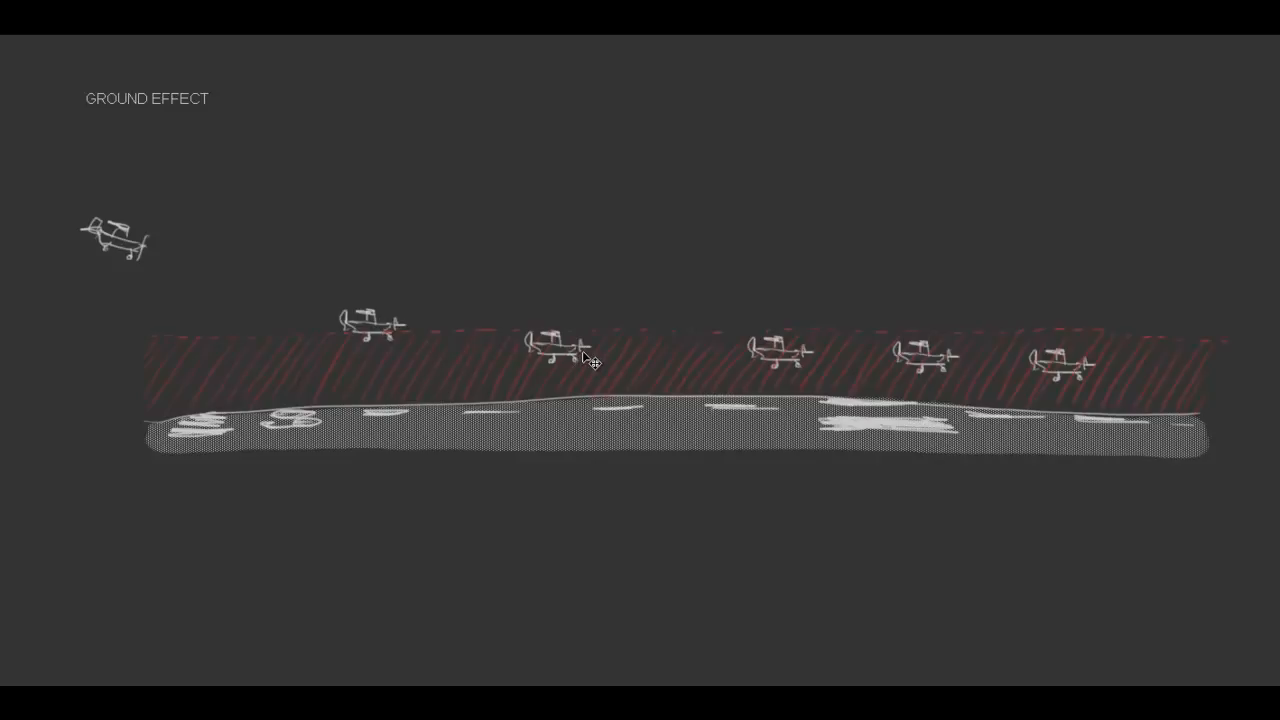
mouse_move(1065, 375)
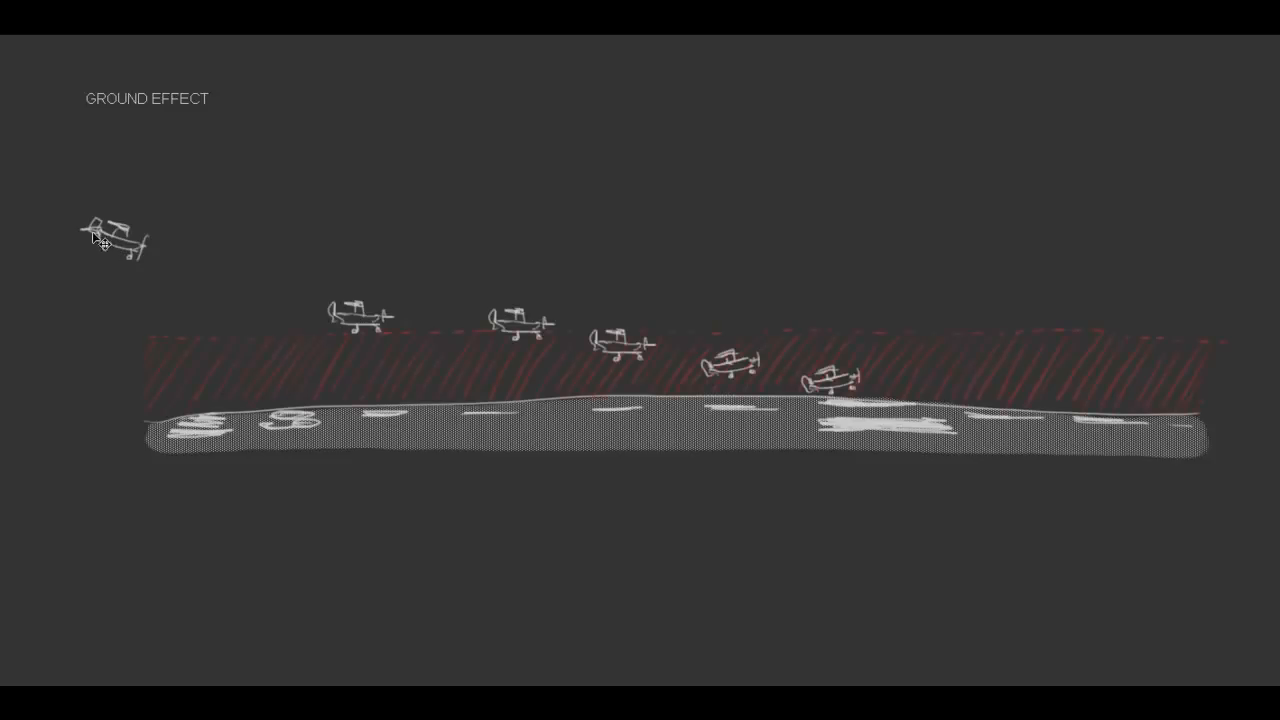
mouse_move(345, 323)
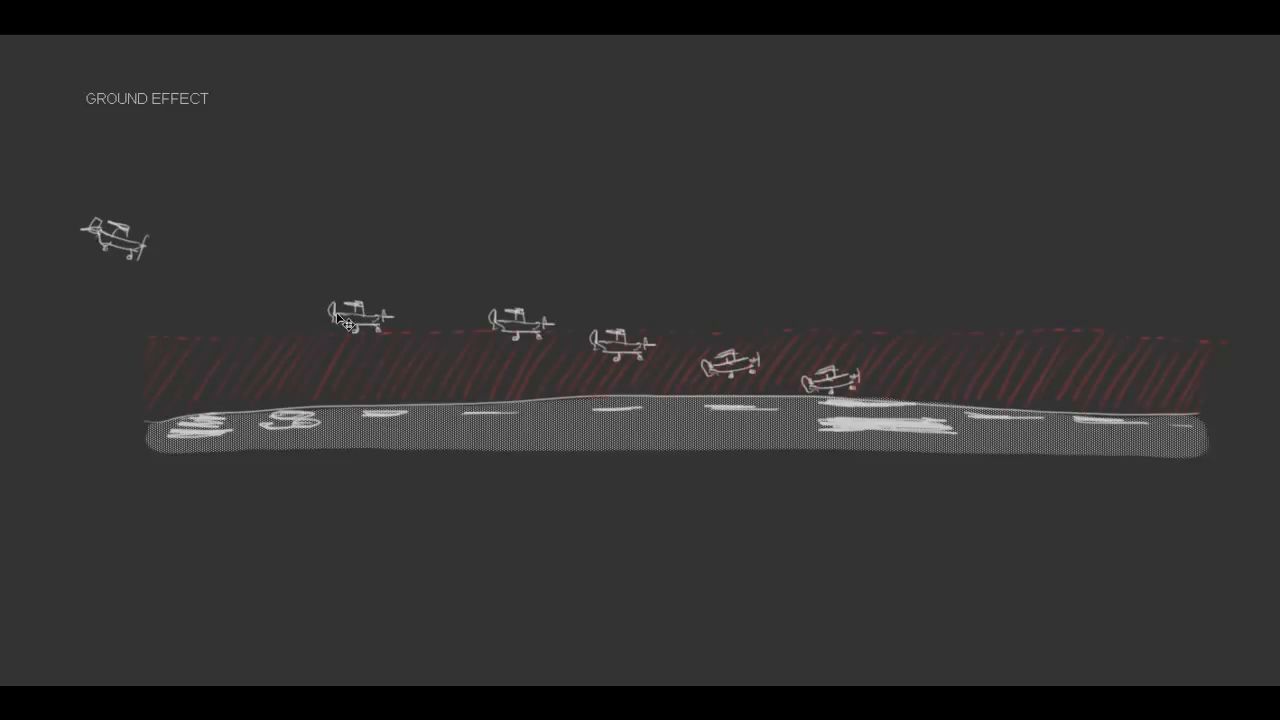
mouse_move(448, 338)
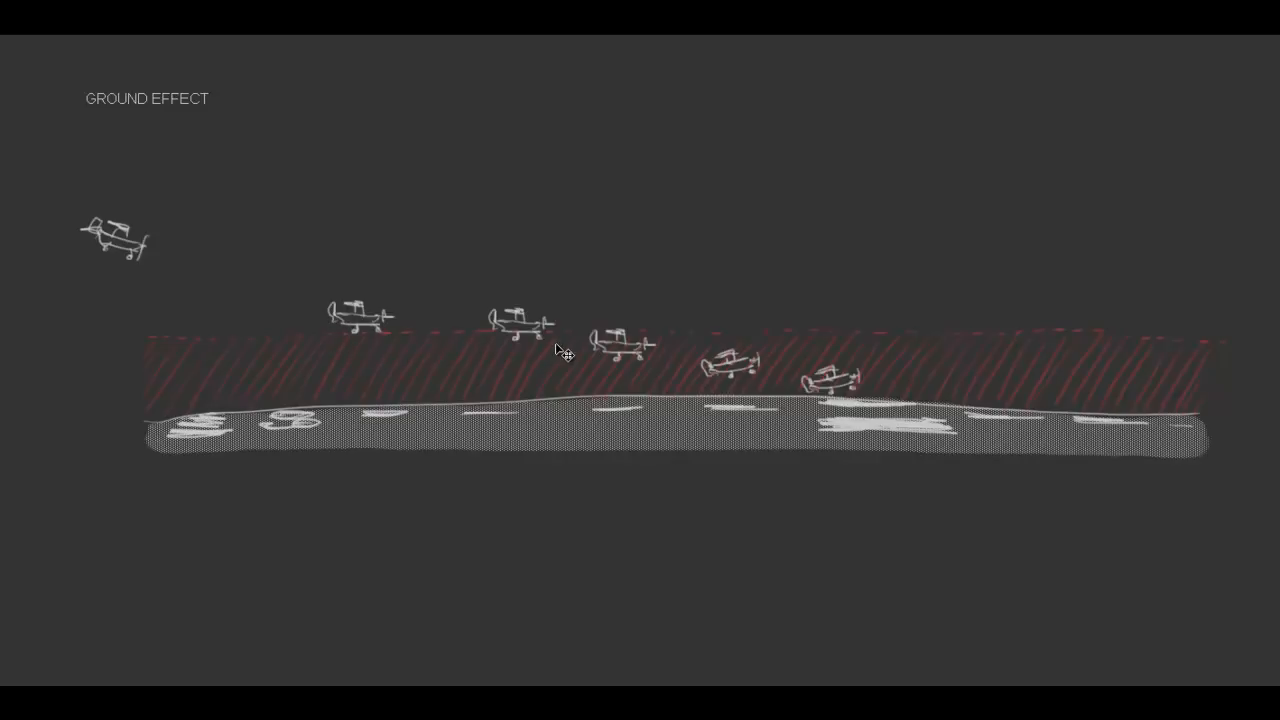
mouse_move(630, 358)
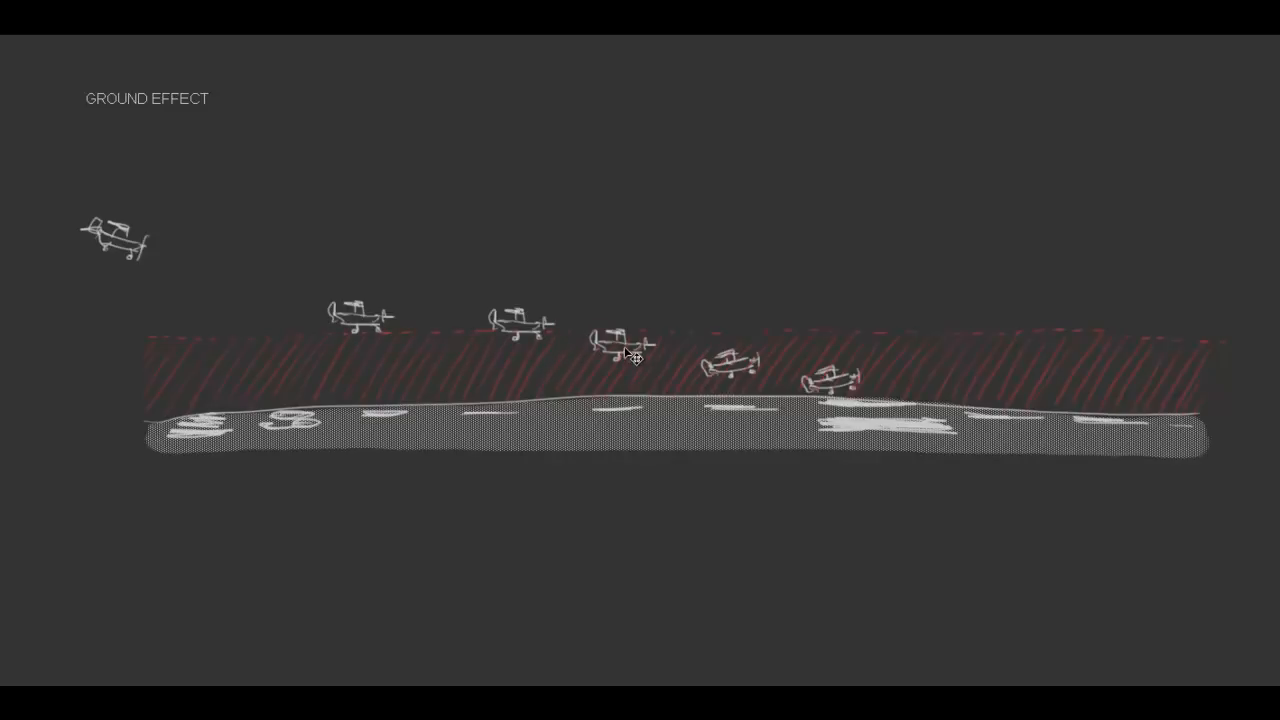
mouse_move(680, 344)
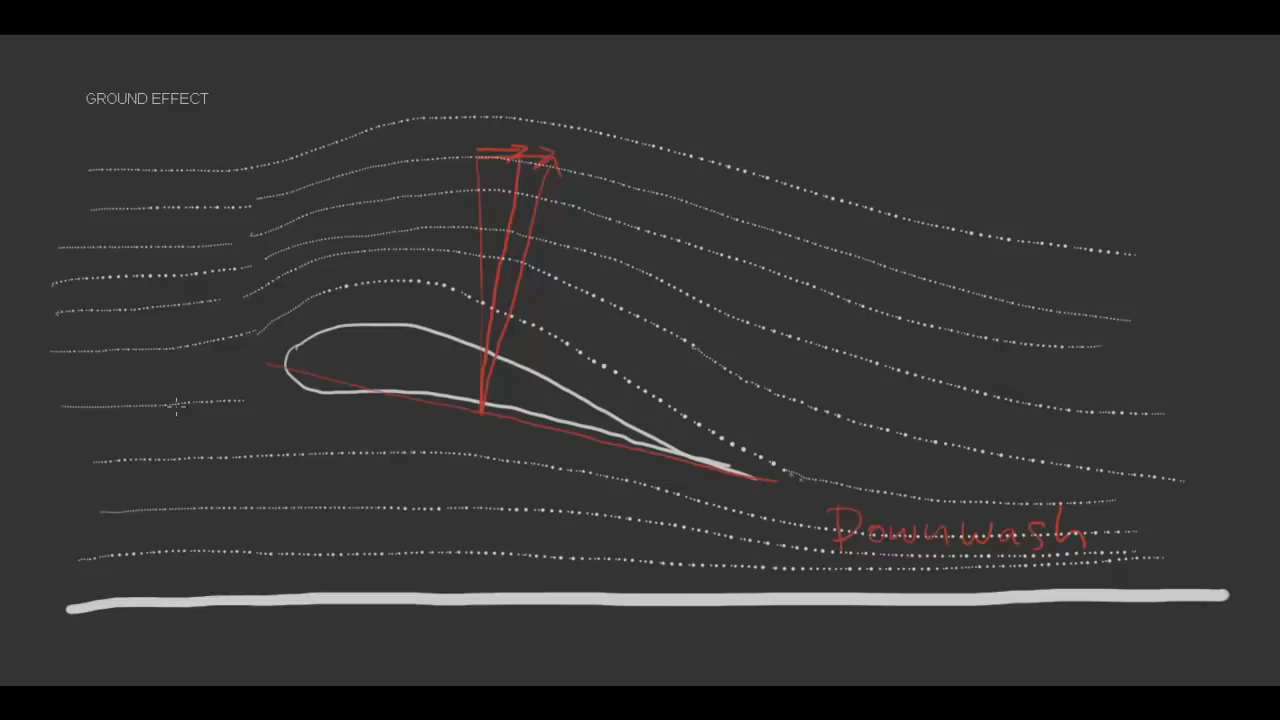
mouse_move(555, 467)
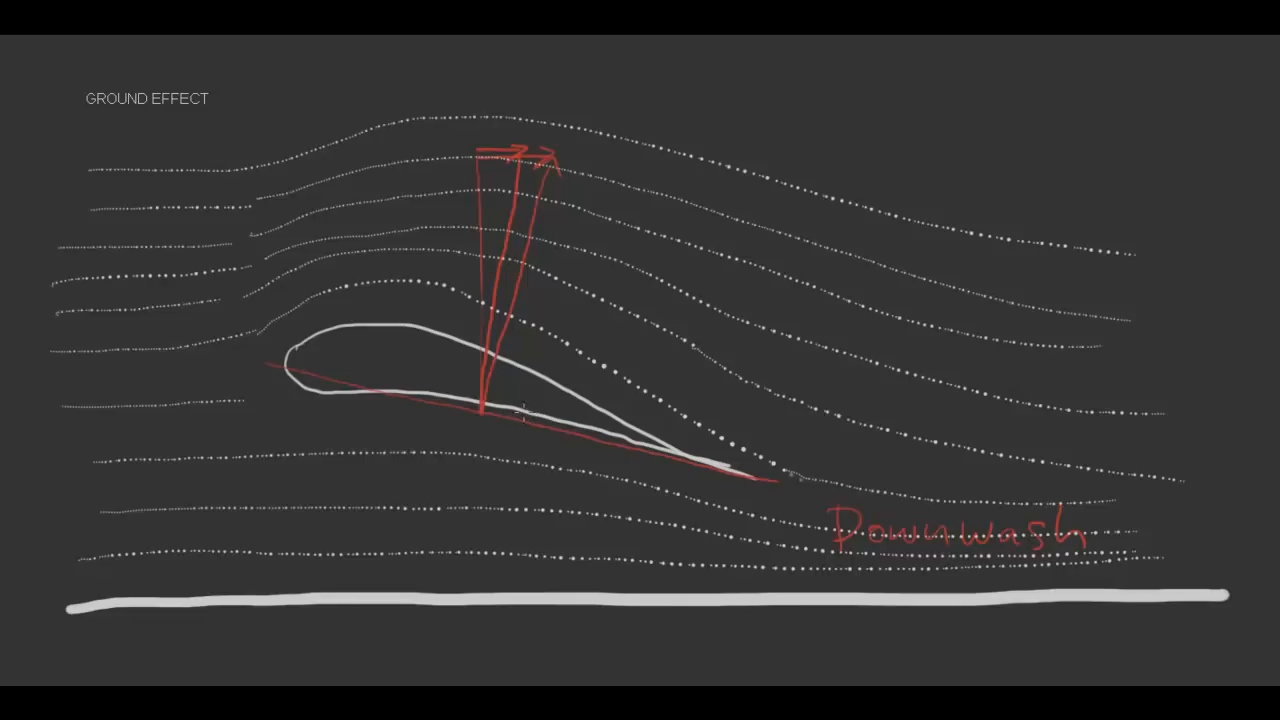
mouse_move(145, 428)
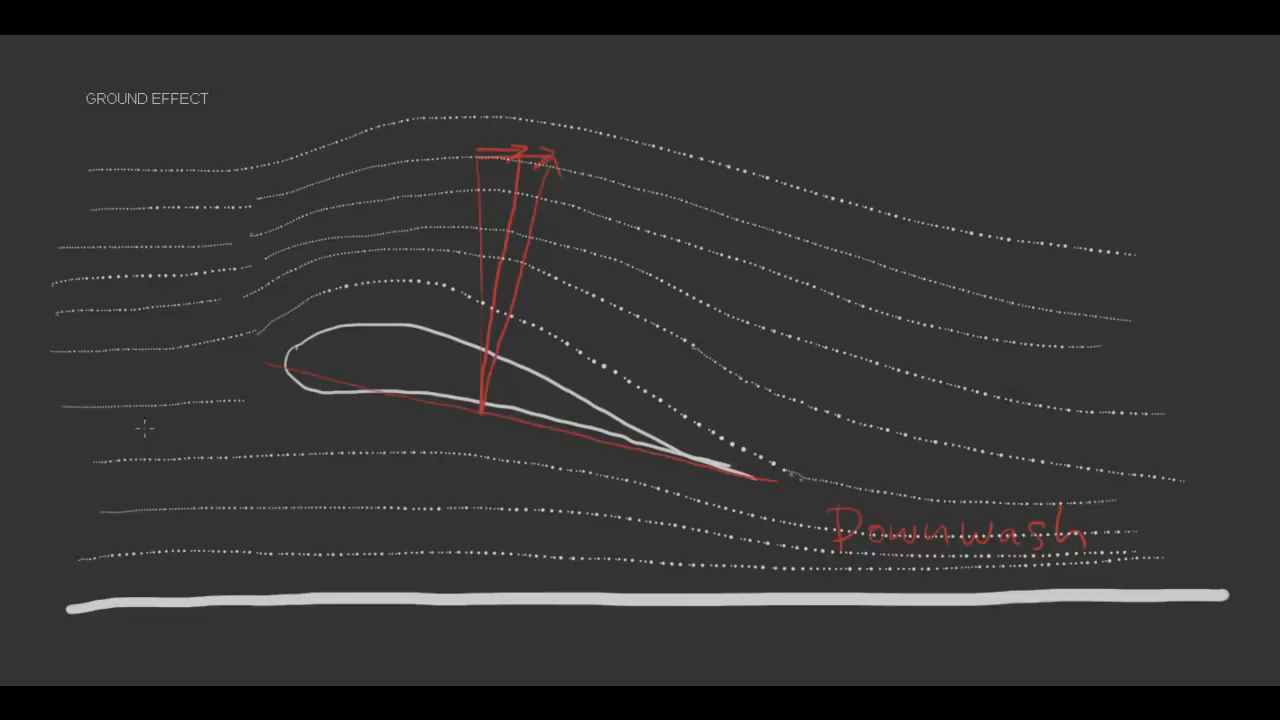
mouse_move(483, 428)
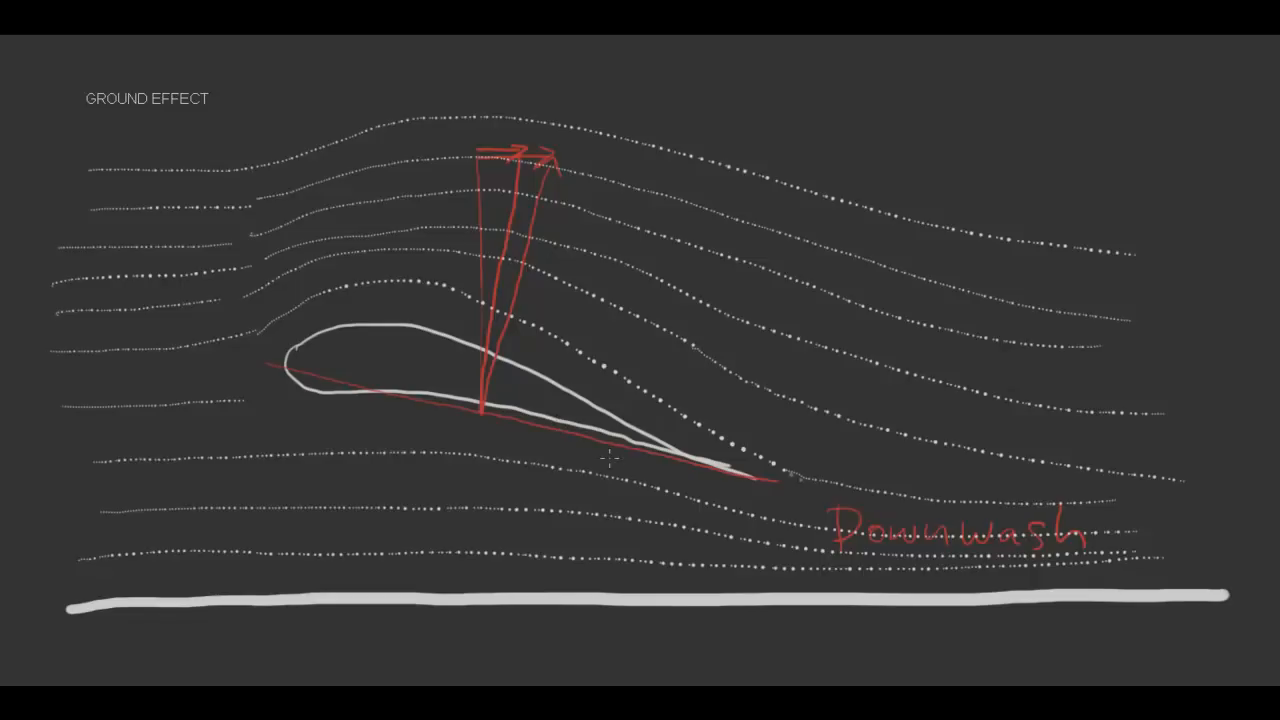
mouse_move(608, 88)
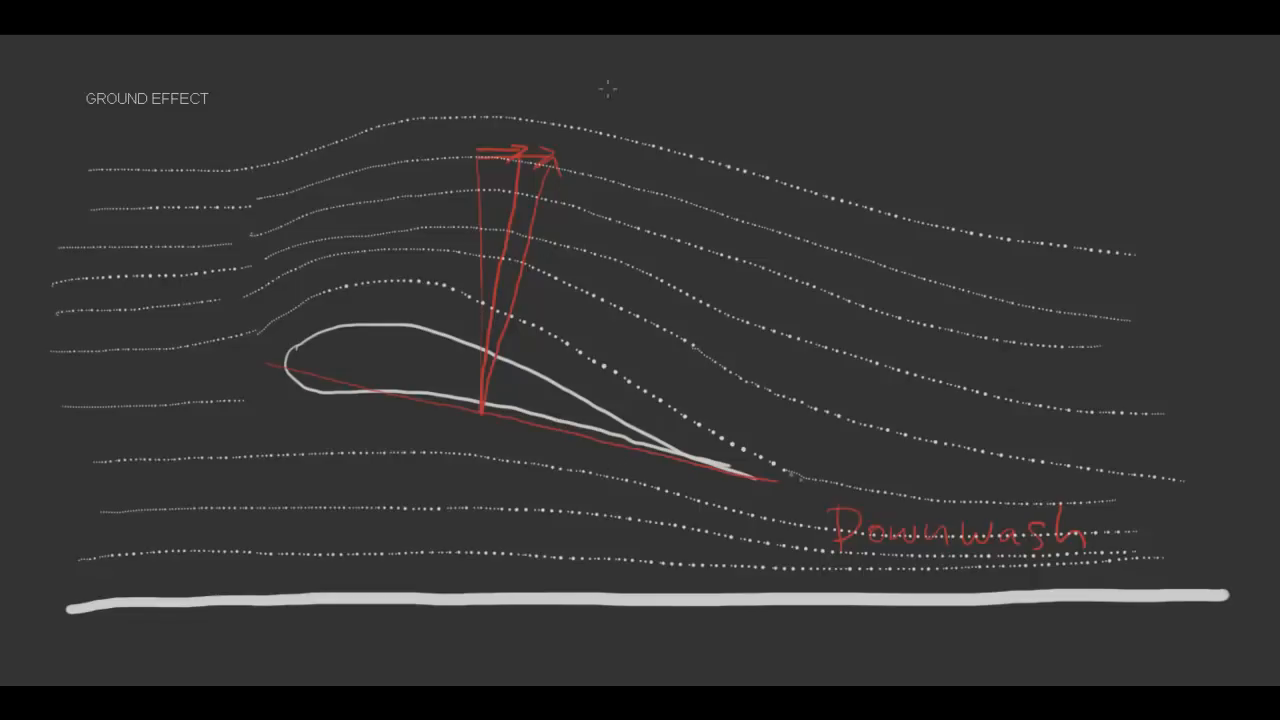